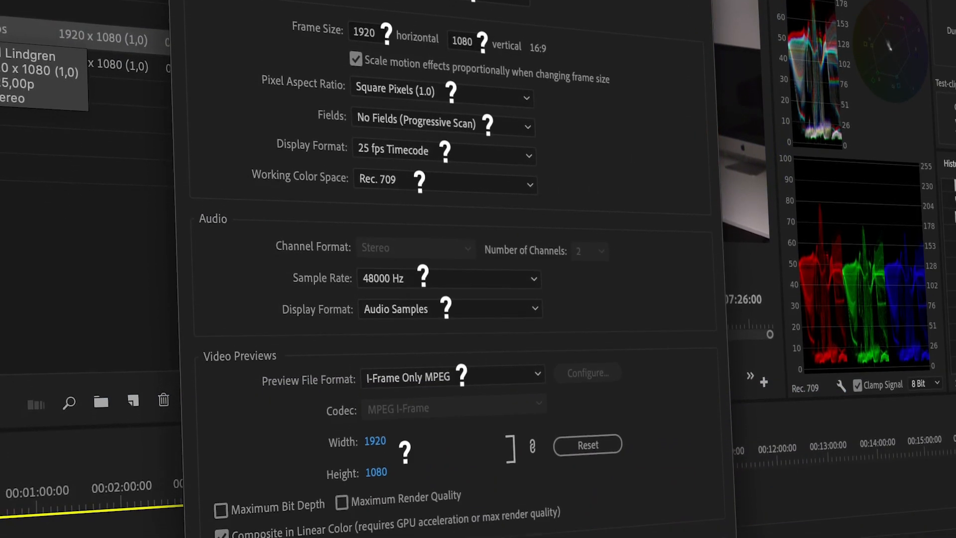
scroll(down, 3)
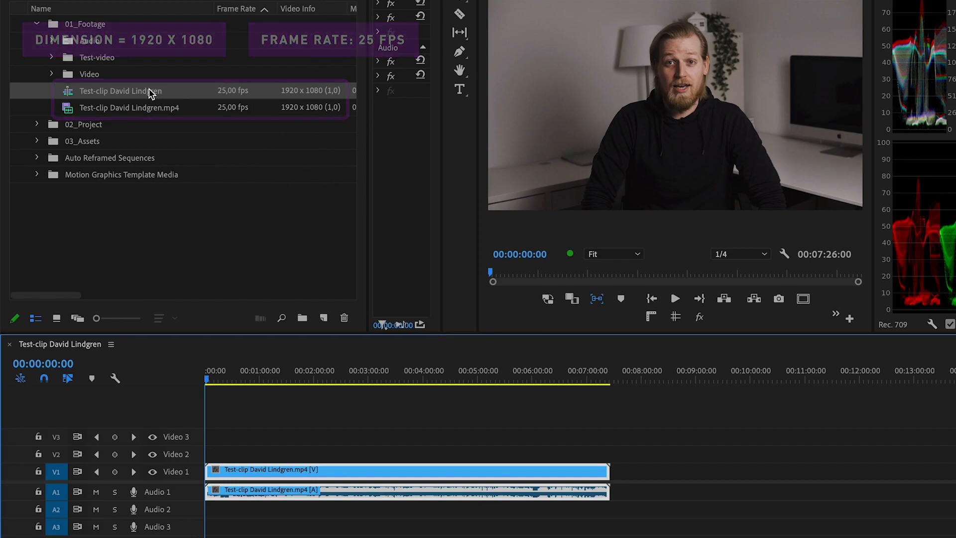
Show the Test-clip David Lindgren sequence's Sequence Settings: 25 fps, 1920x1080, 48000 Hz audio.
right_click(119, 91)
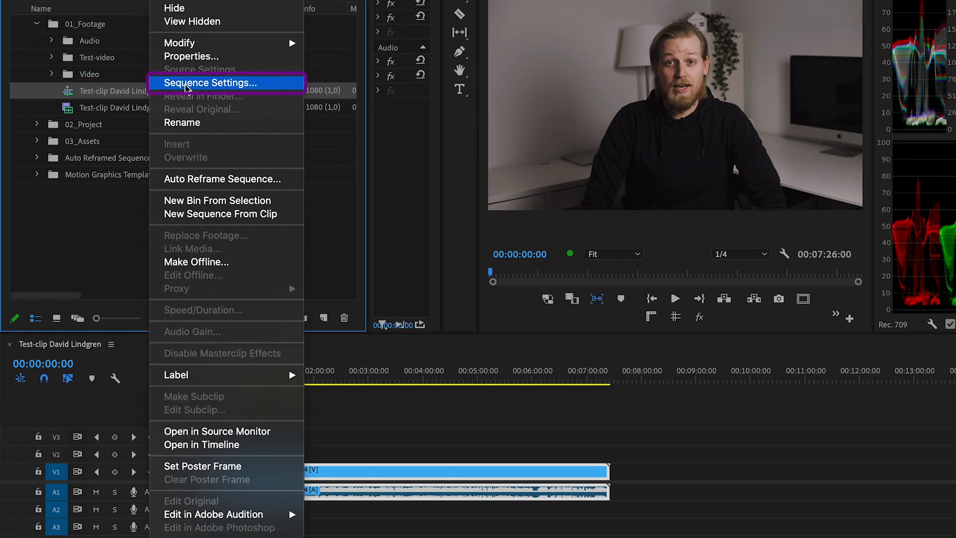
click(210, 82)
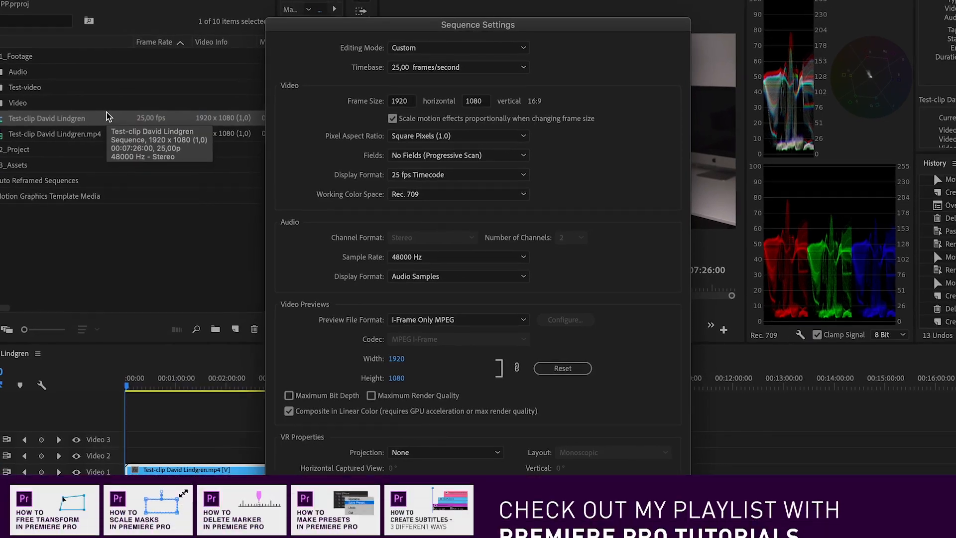